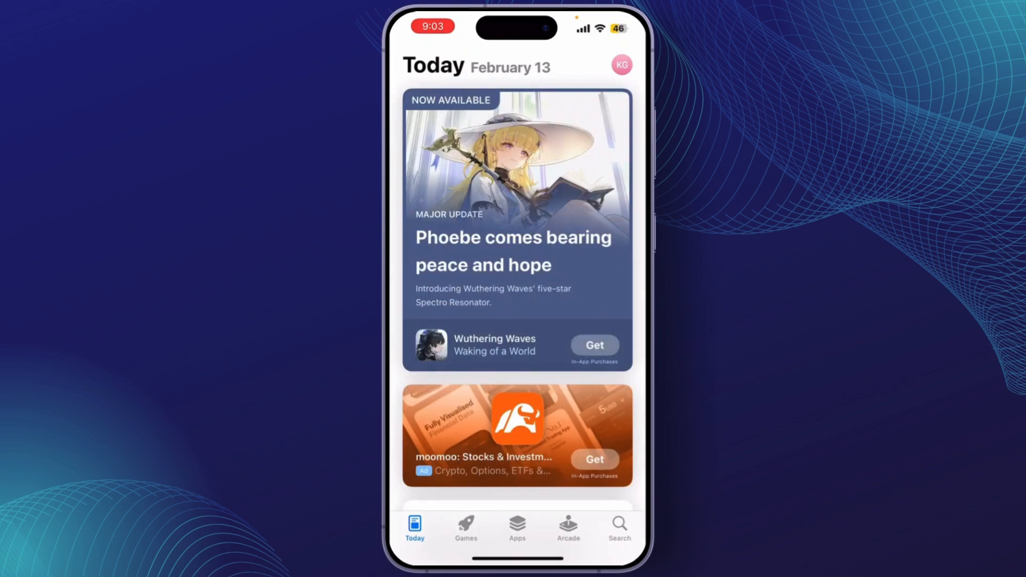
- Search the App Store for 'oculus' and review results including Meta Horizon
{"action": "left_click", "coordinate": [618, 527]}
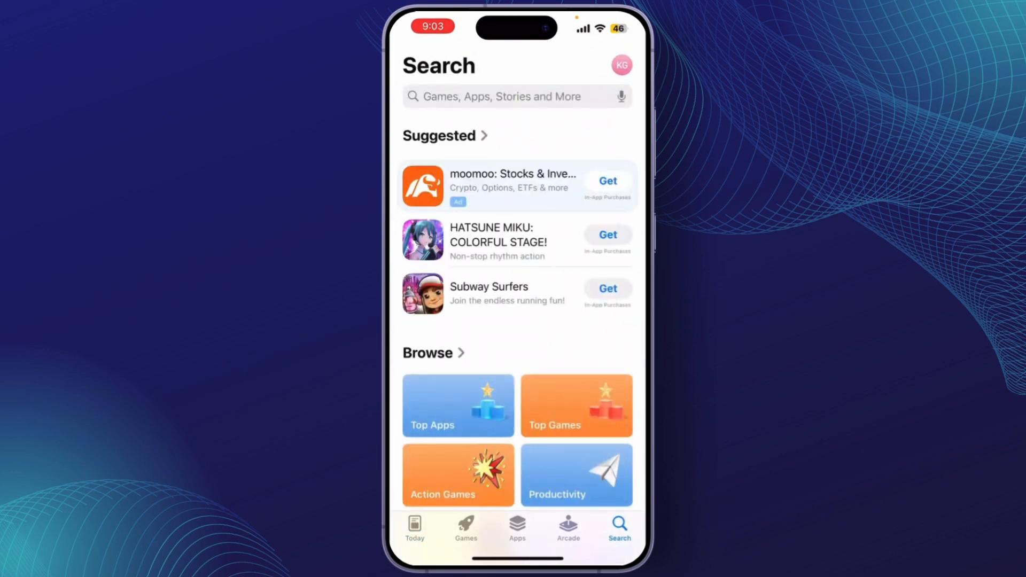
{"action": "left_click", "coordinate": [516, 96]}
{"action": "type", "text": "oculus"}
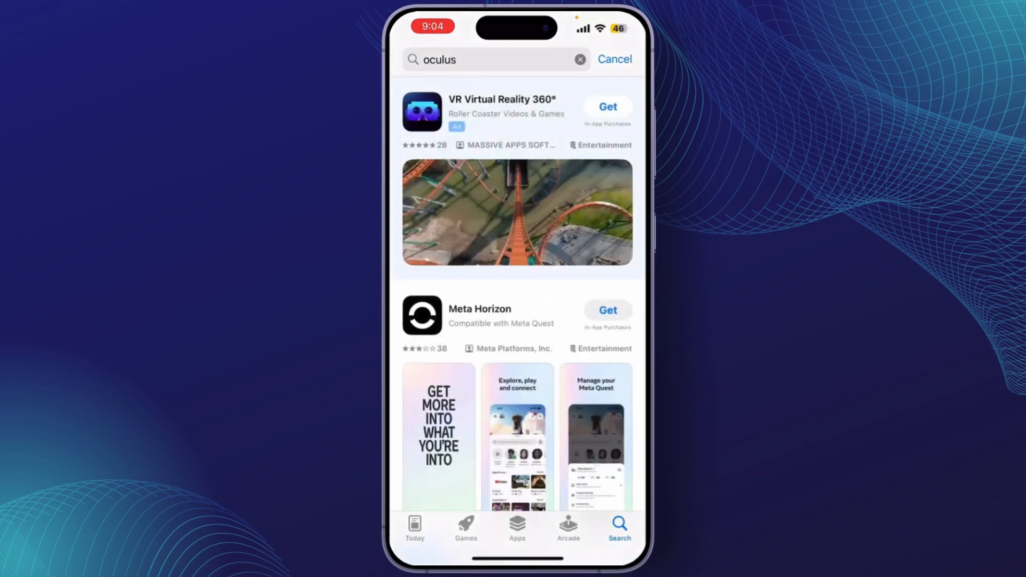
{"action": "scroll", "scroll_direction": "down", "scroll_amount": 3}
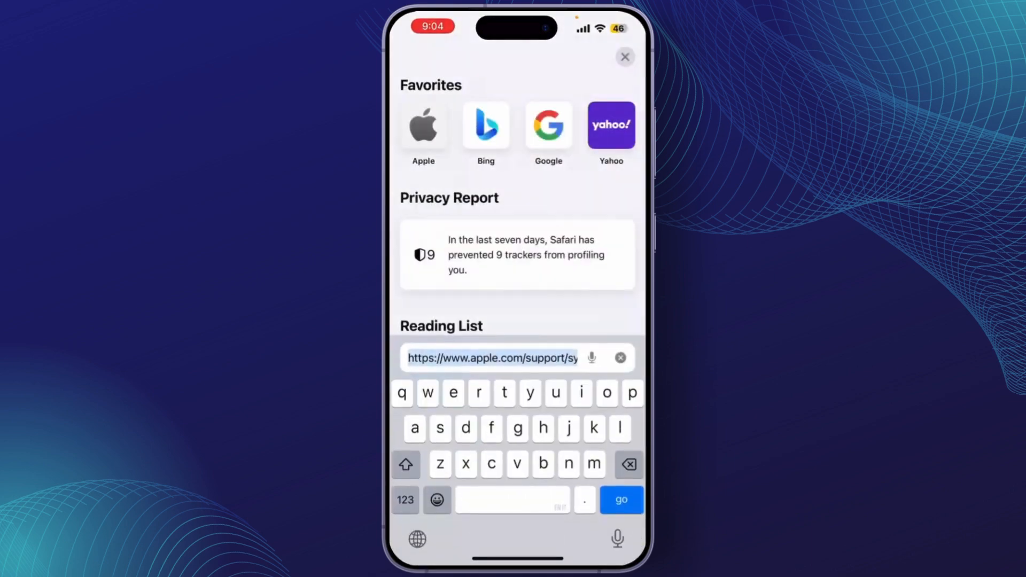
- Run a Google search for 'oculus download' from Safari's address bar
{"action": "type", "text": "oculus download"}
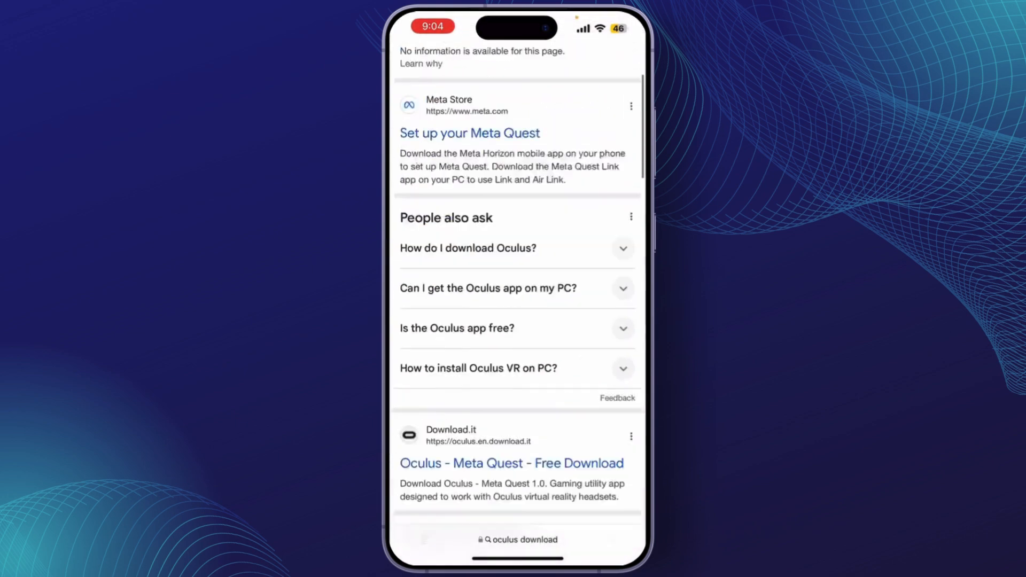
- Open the Meta Store 'Download Oculus App - Meta Quest' result to start the download
{"action": "scroll", "scroll_direction": "down", "scroll_amount": 3}
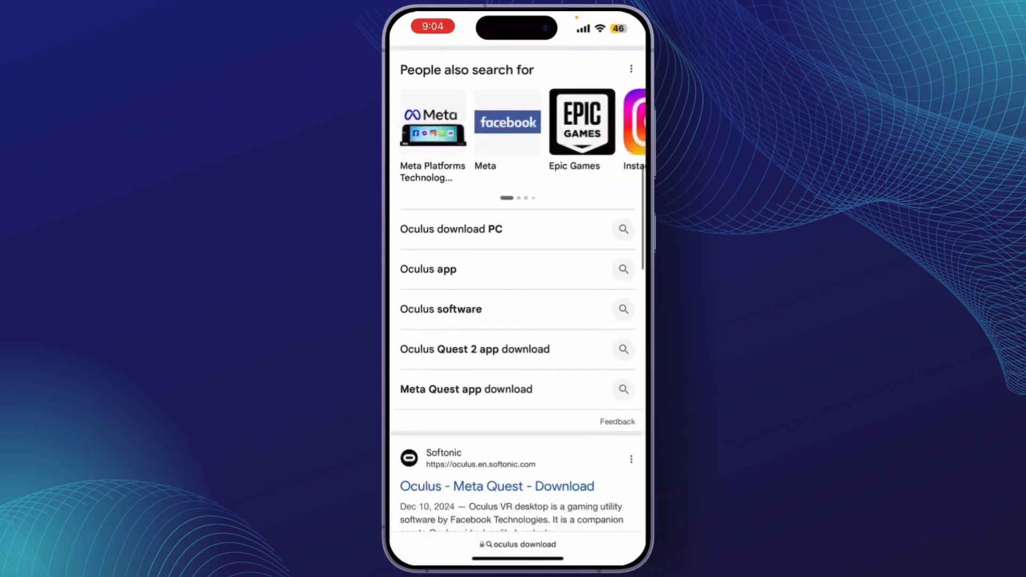
{"action": "scroll", "scroll_direction": "down", "scroll_amount": 3}
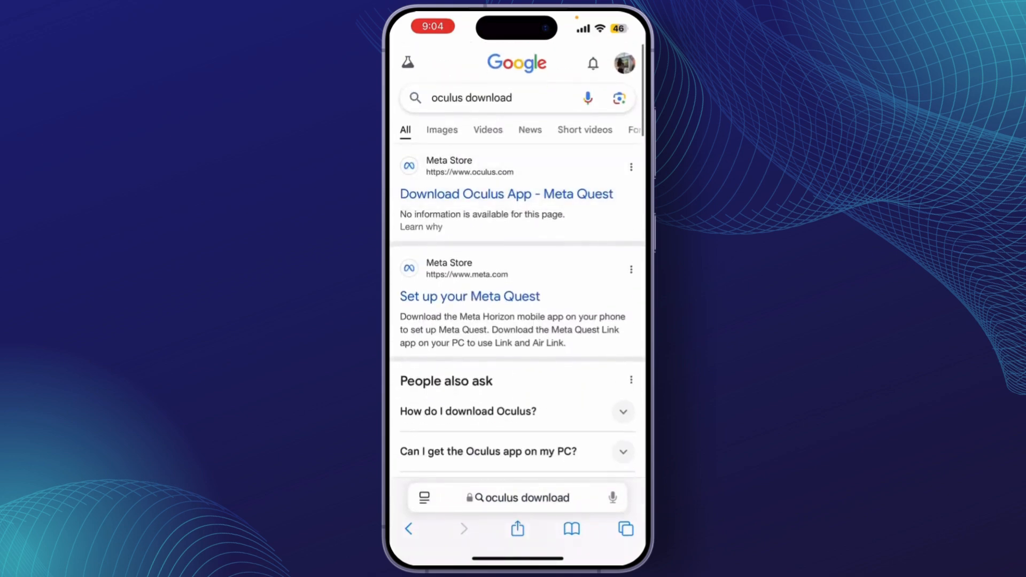
{"action": "left_click", "coordinate": [505, 193]}
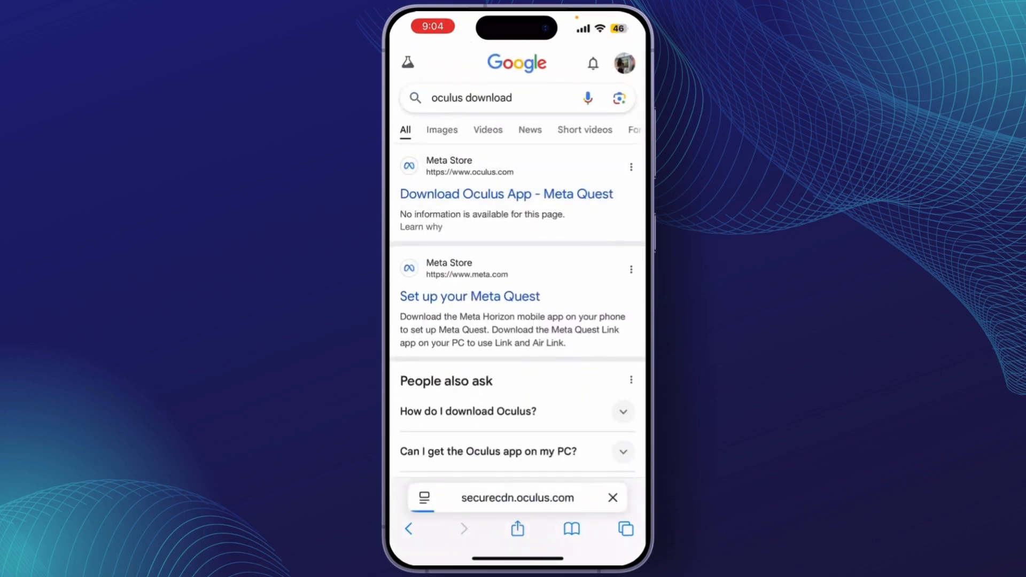